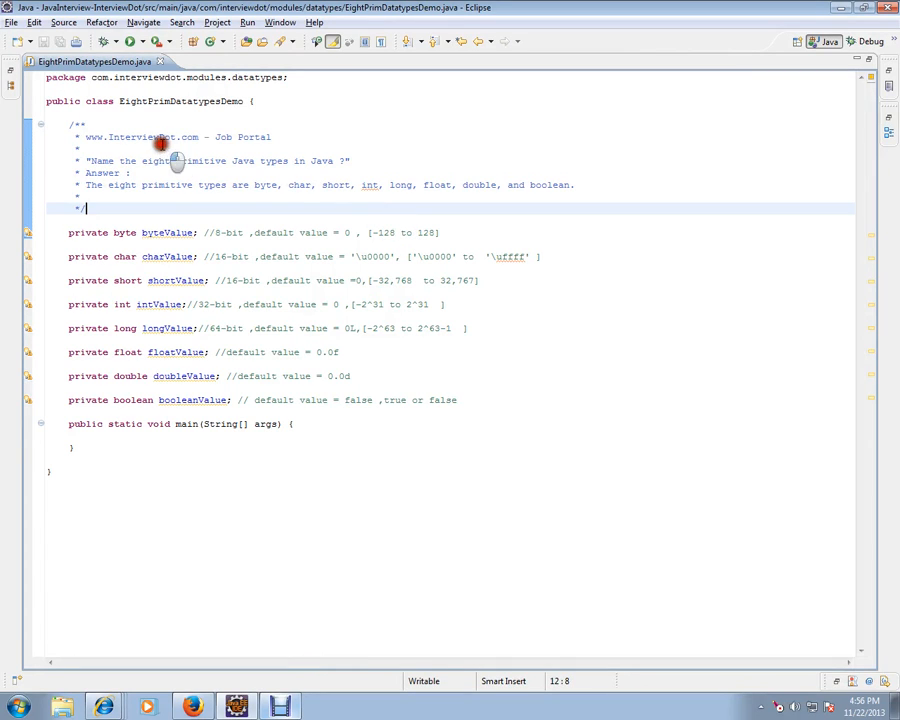
double_click(140, 136)
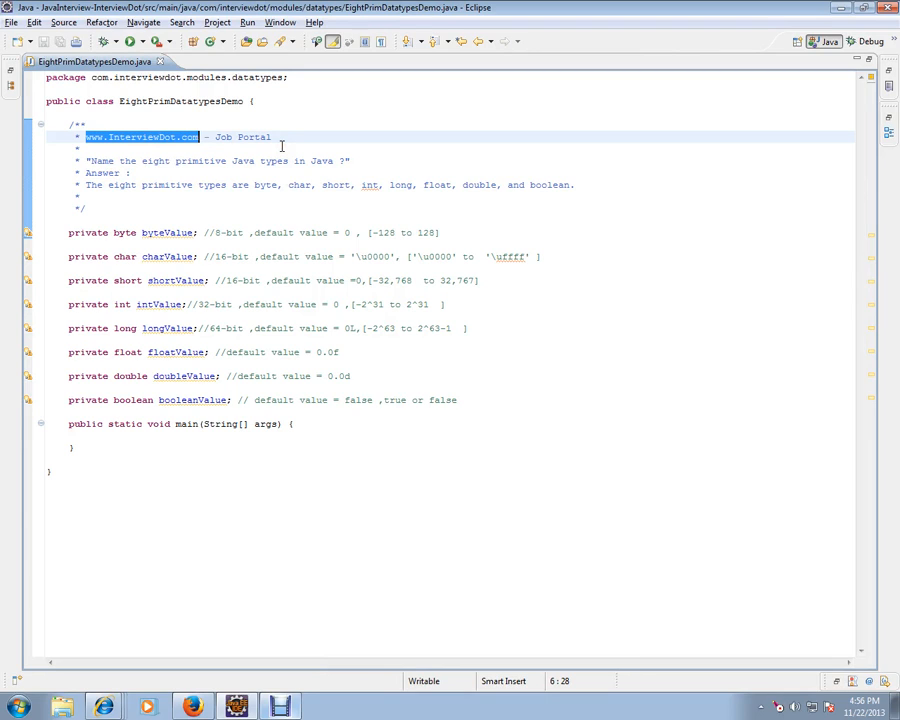
click(296, 160)
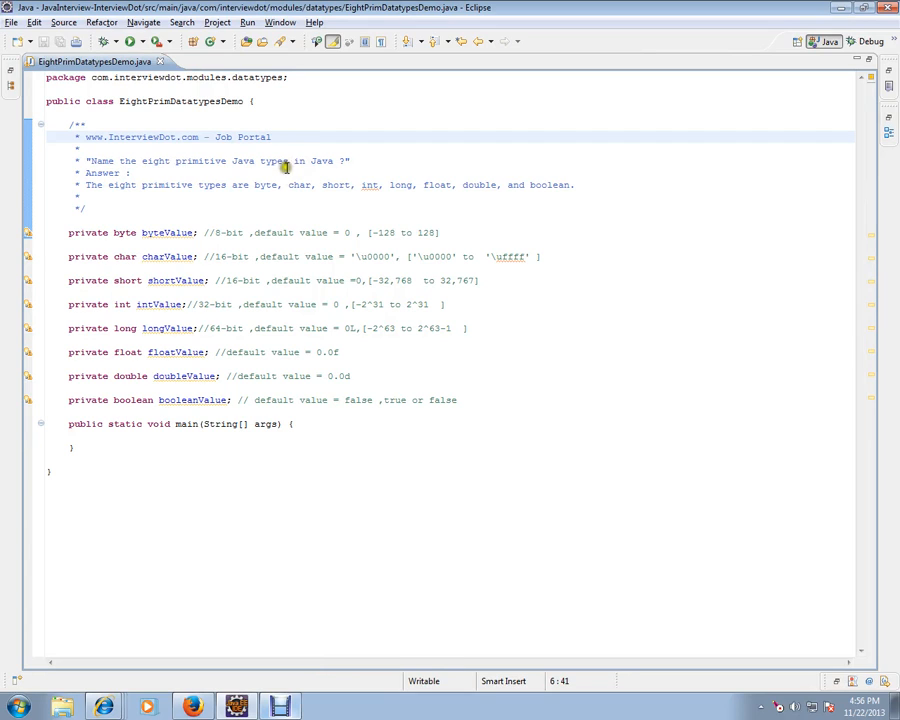
mouse_move(216, 168)
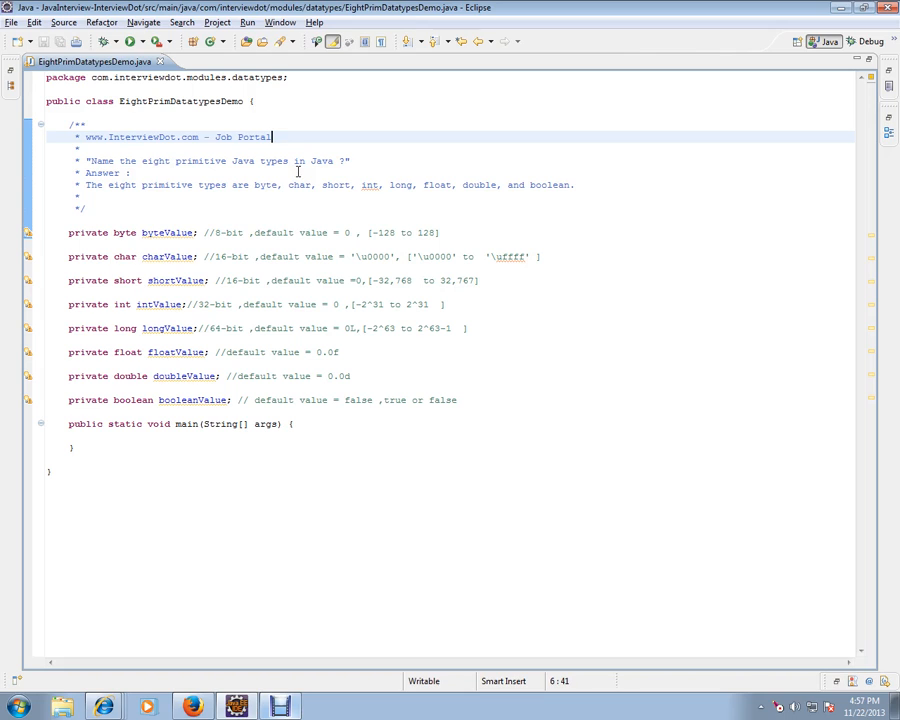
mouse_move(168, 184)
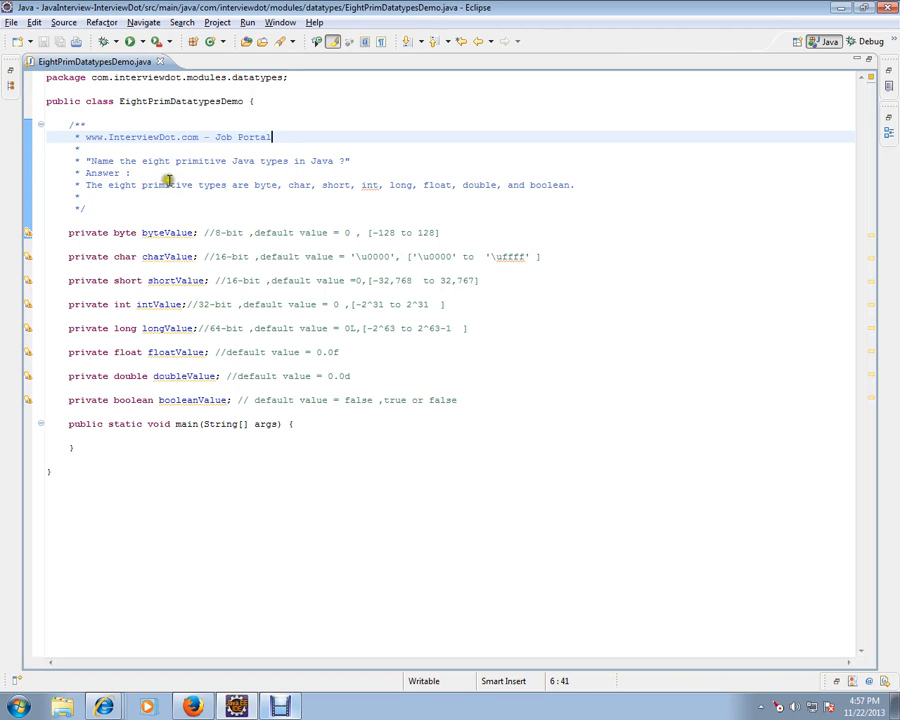
double_click(264, 184)
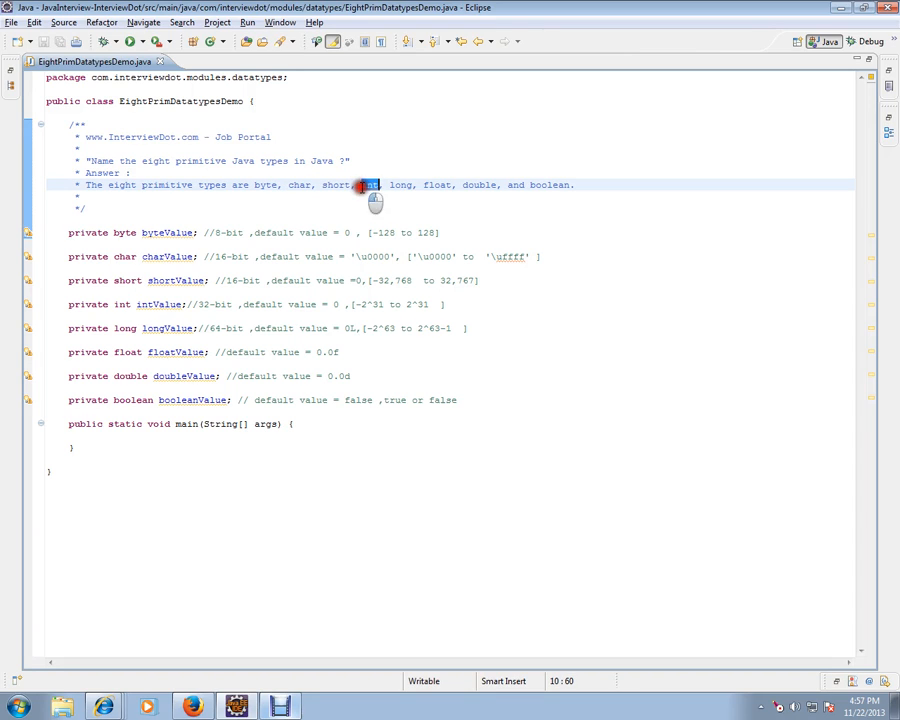
double_click(436, 184)
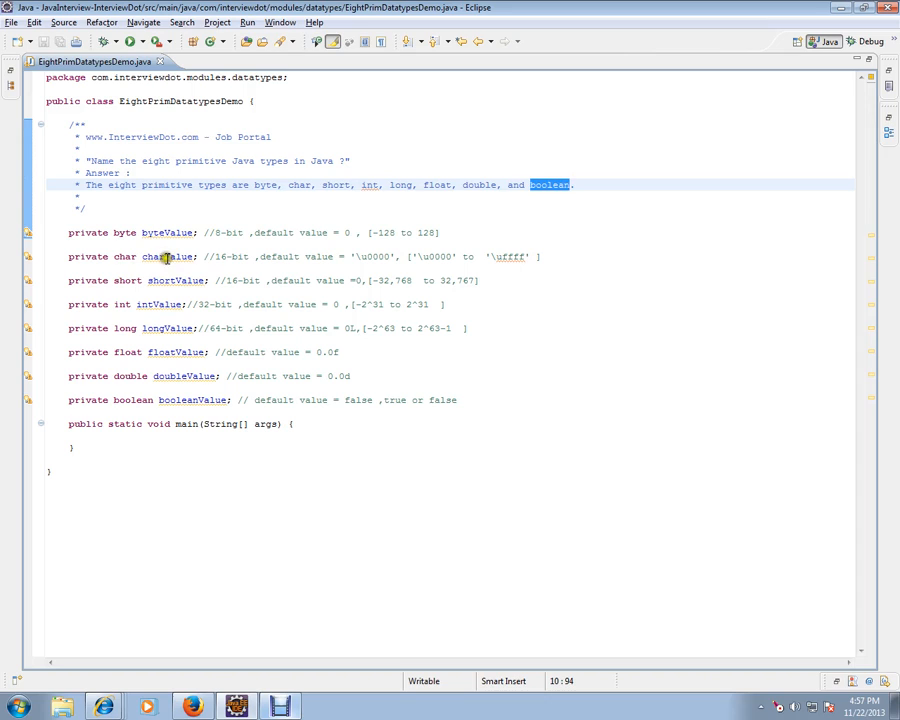
mouse_move(248, 364)
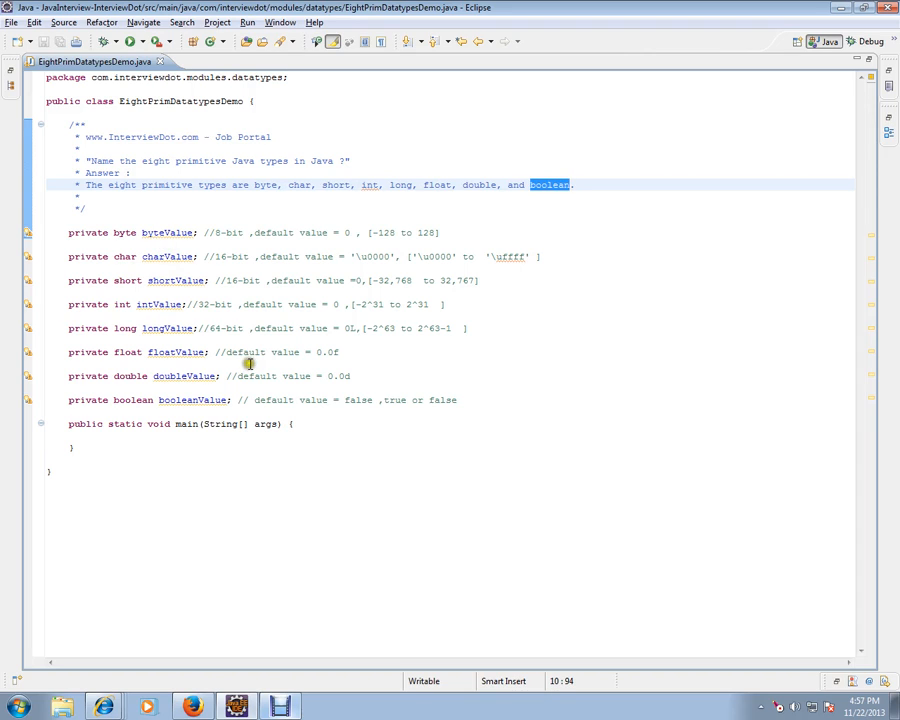
mouse_move(222, 232)
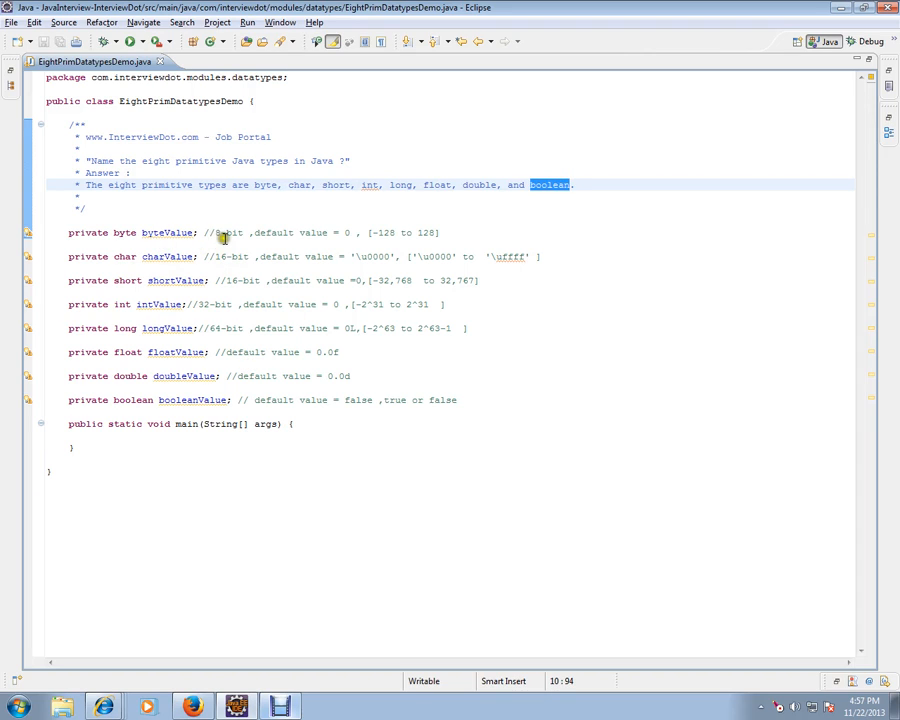
mouse_move(428, 232)
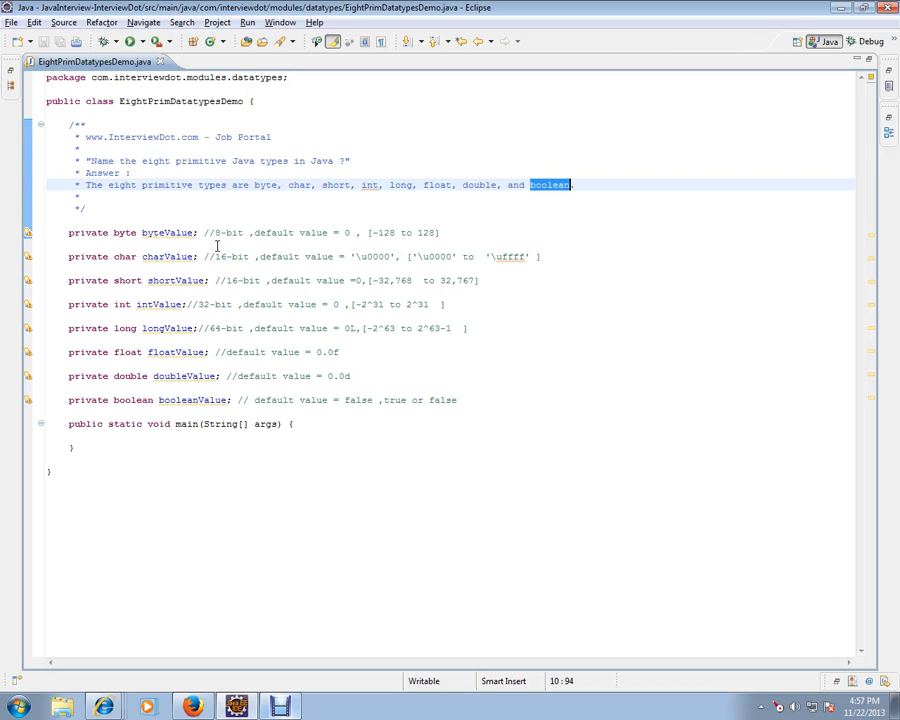
mouse_move(244, 278)
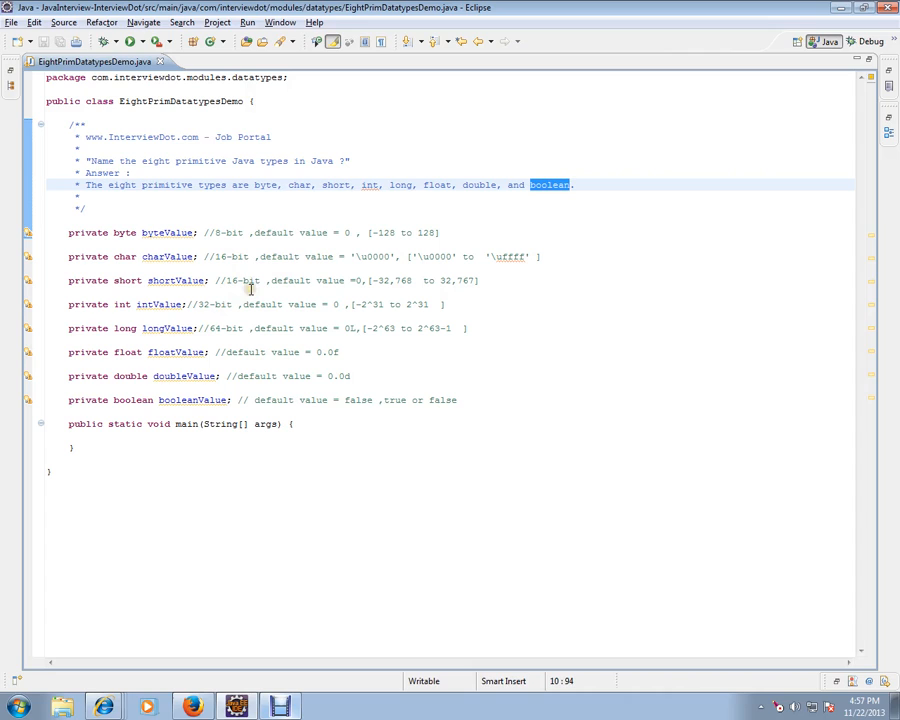
mouse_move(202, 316)
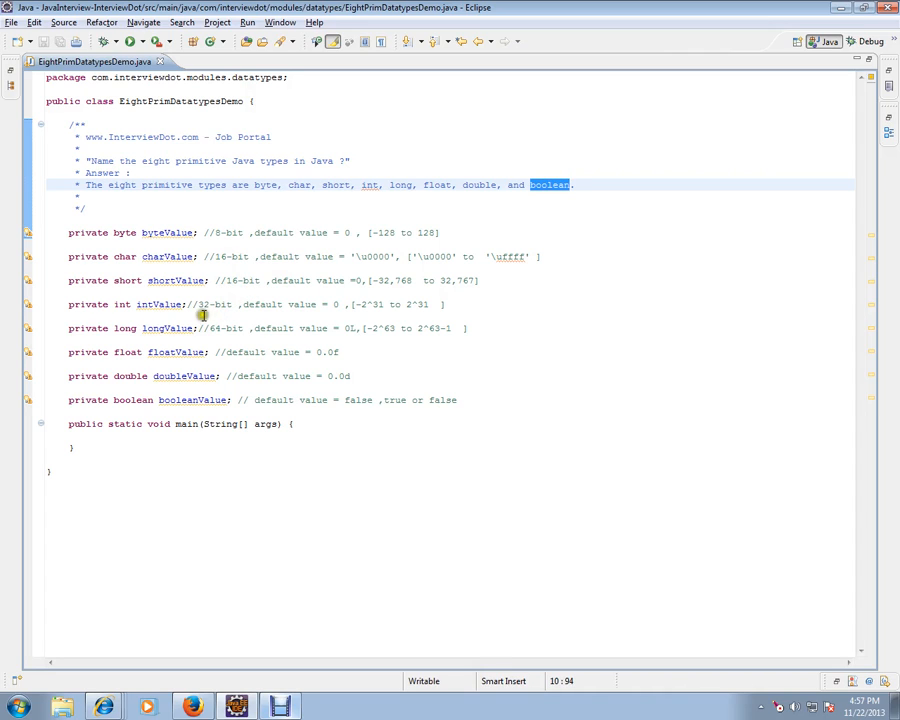
mouse_move(248, 352)
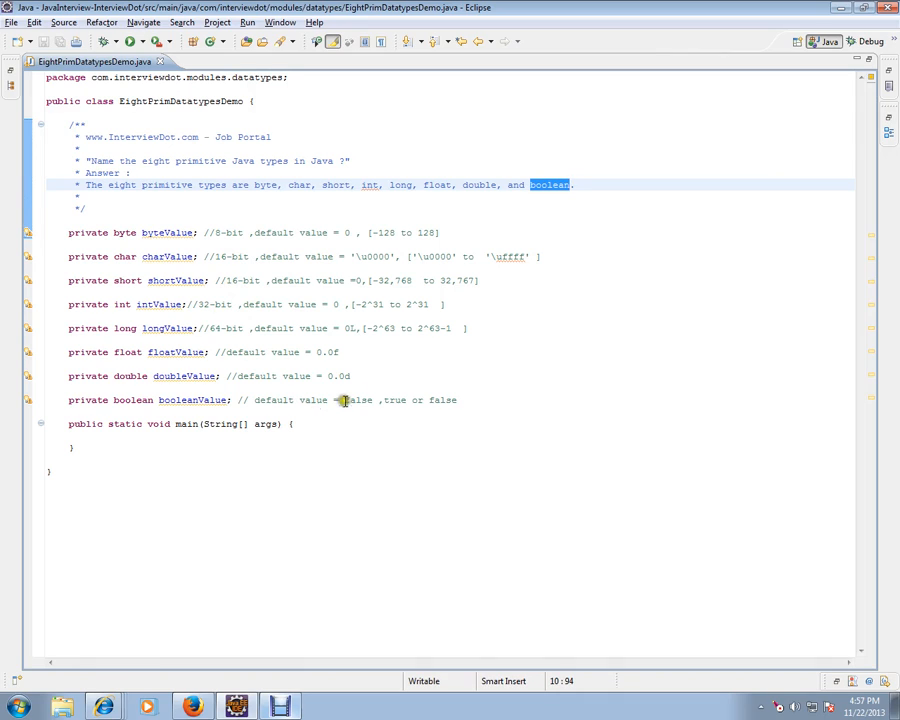
mouse_move(344, 246)
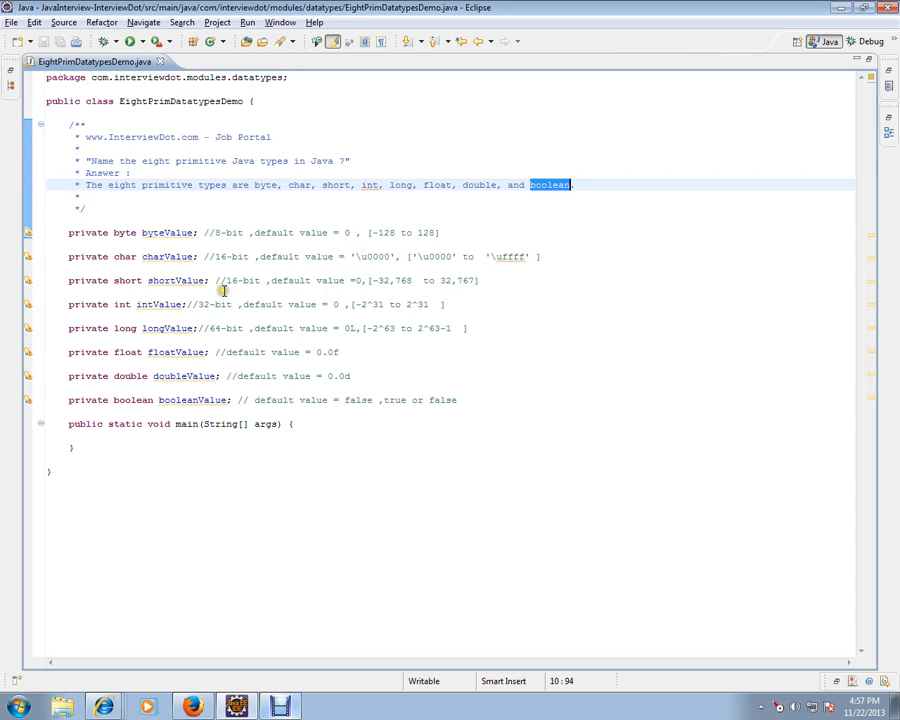
mouse_move(220, 318)
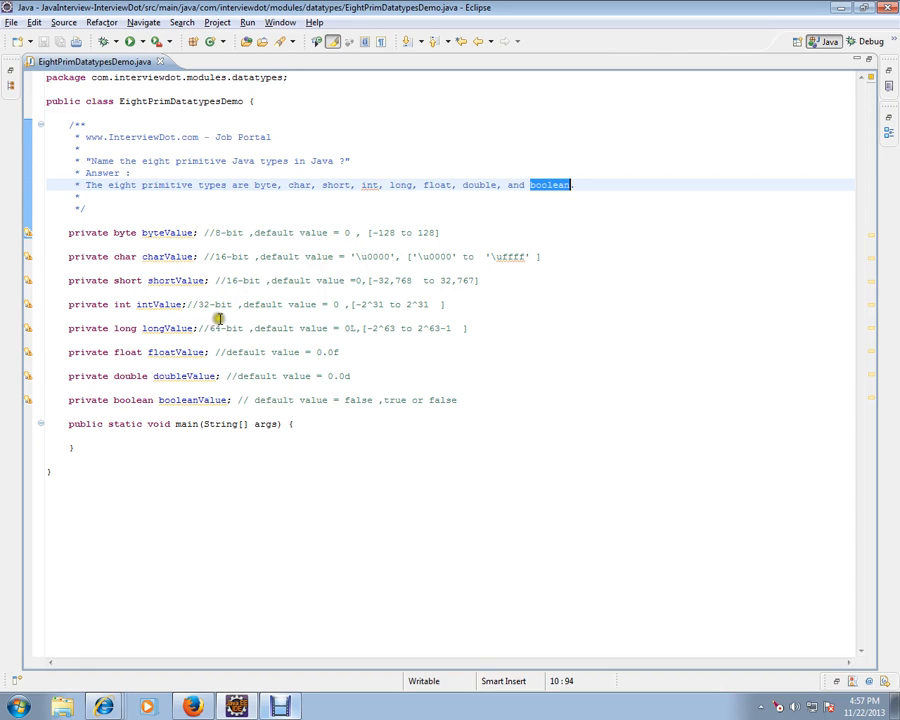
mouse_move(380, 344)
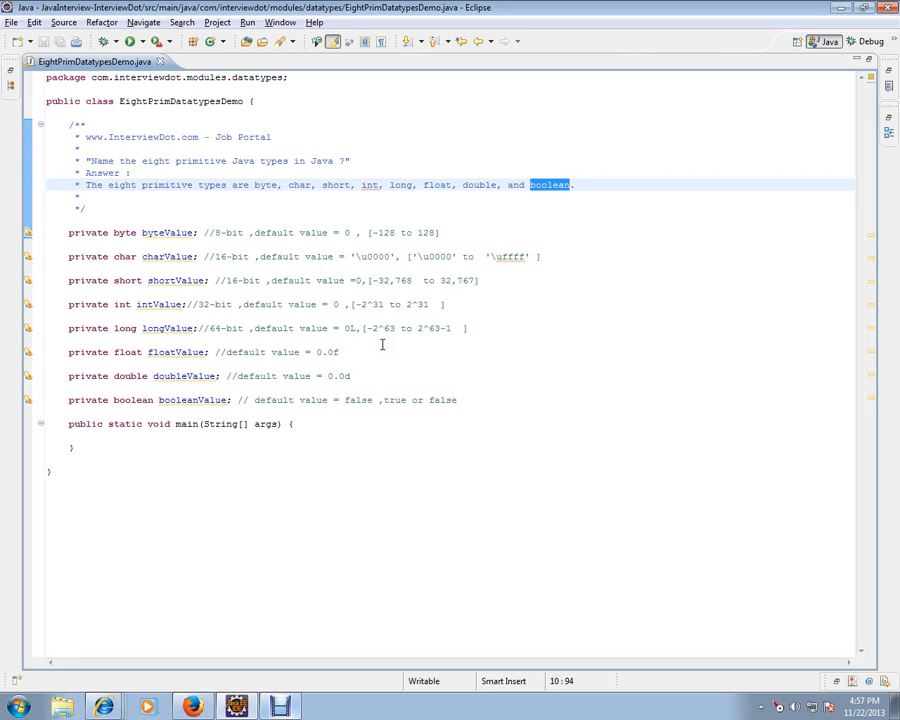
mouse_move(376, 356)
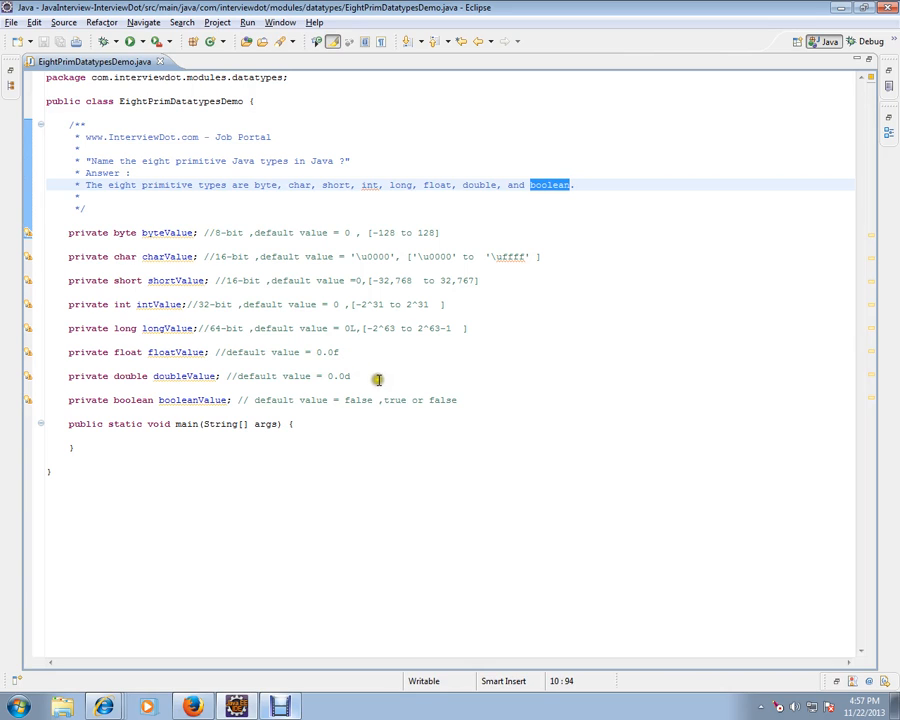
mouse_move(350, 384)
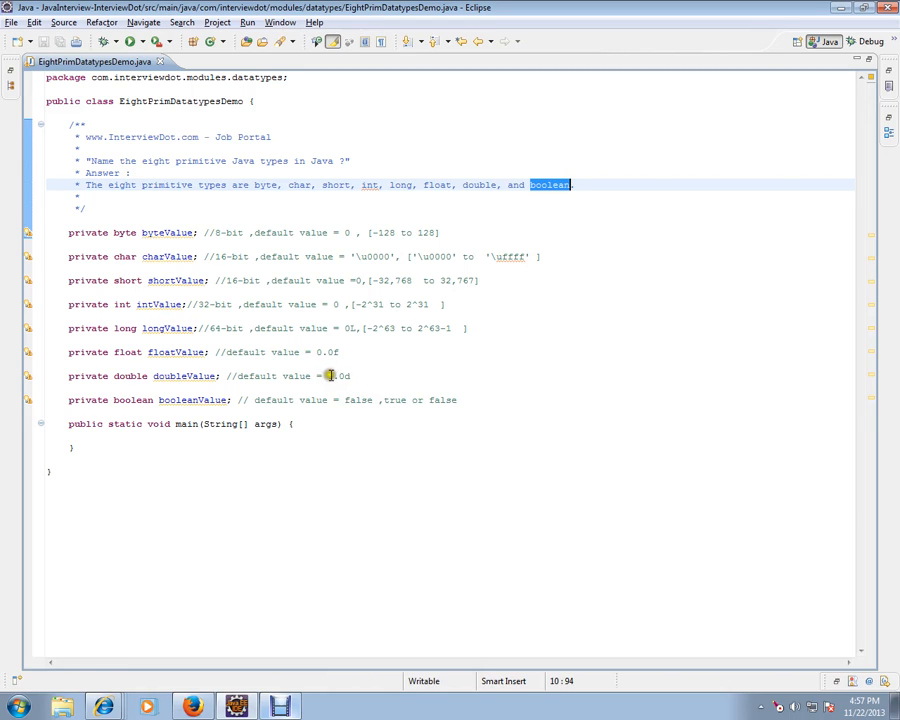
mouse_move(256, 400)
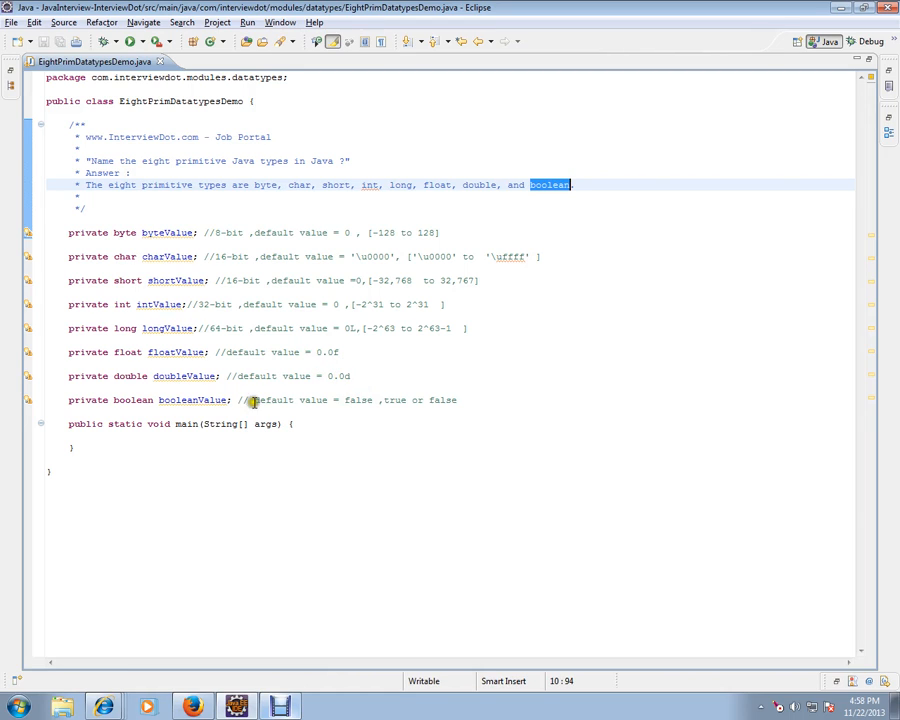
mouse_move(448, 398)
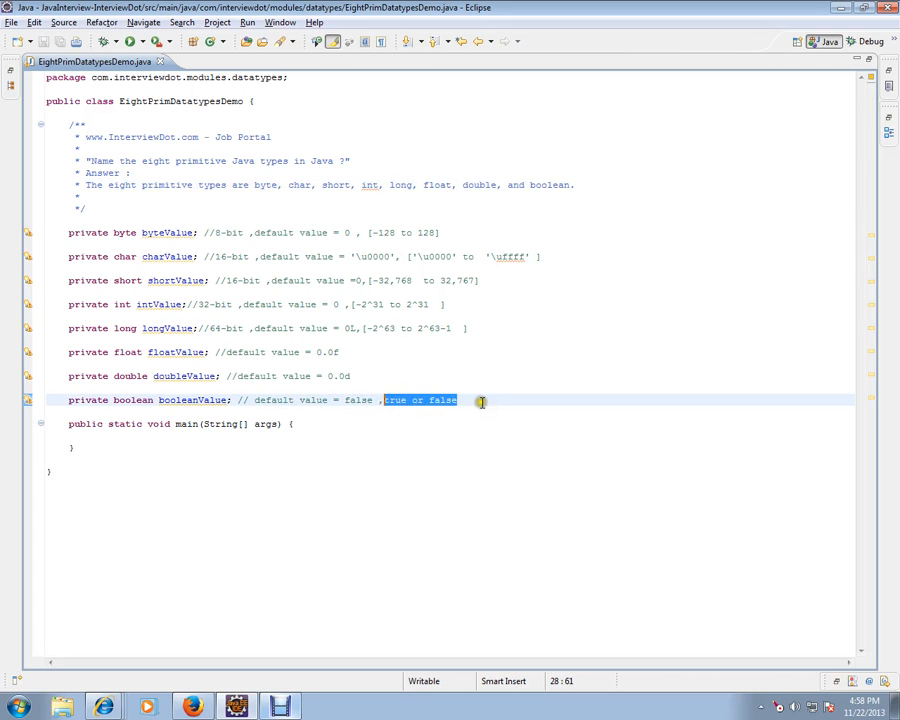
mouse_move(470, 360)
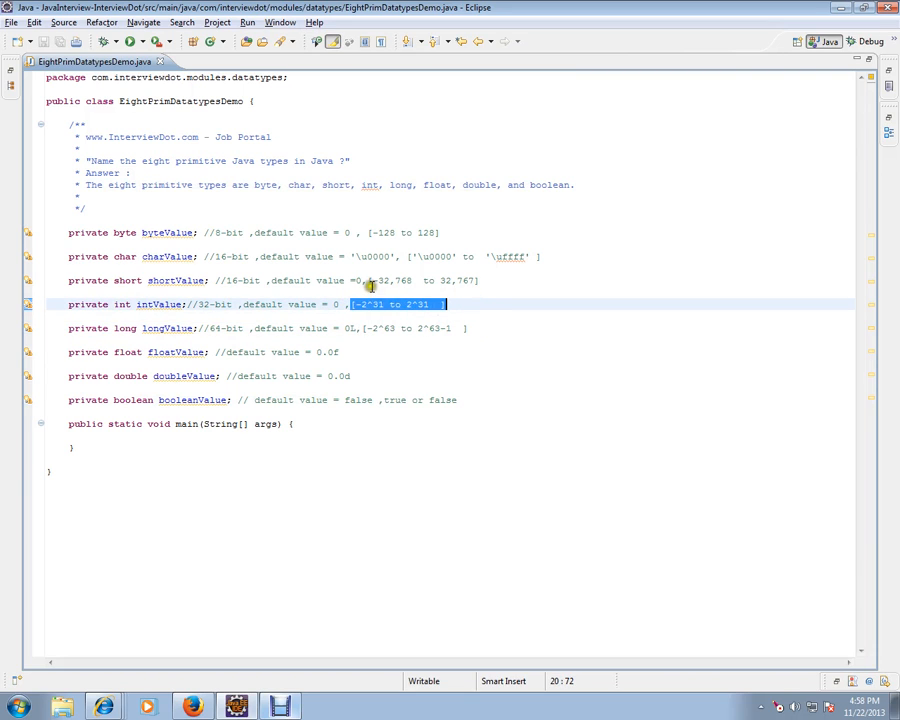
mouse_move(366, 236)
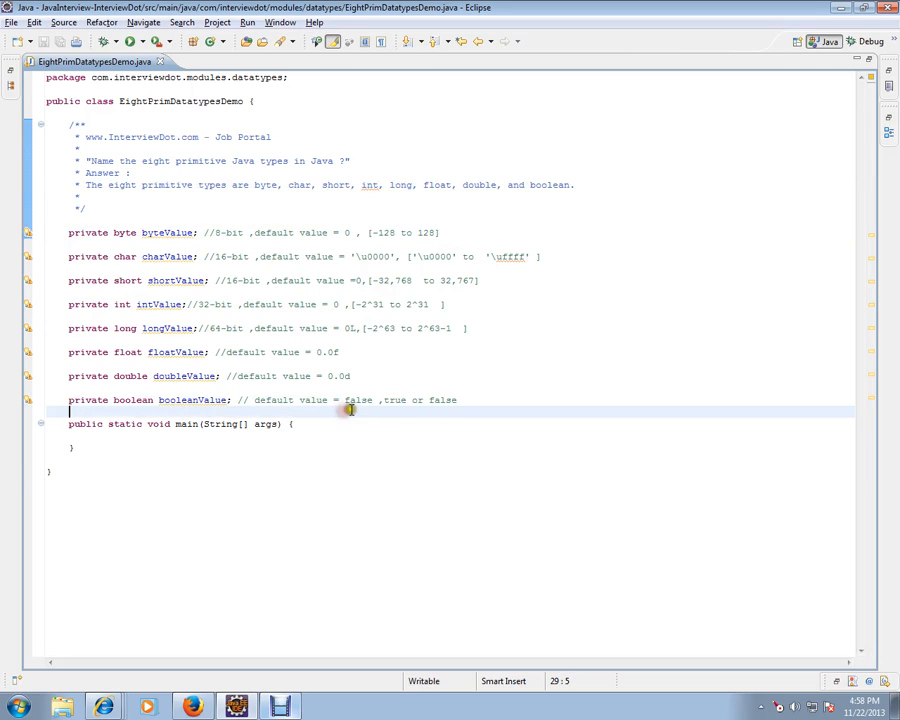
mouse_move(358, 408)
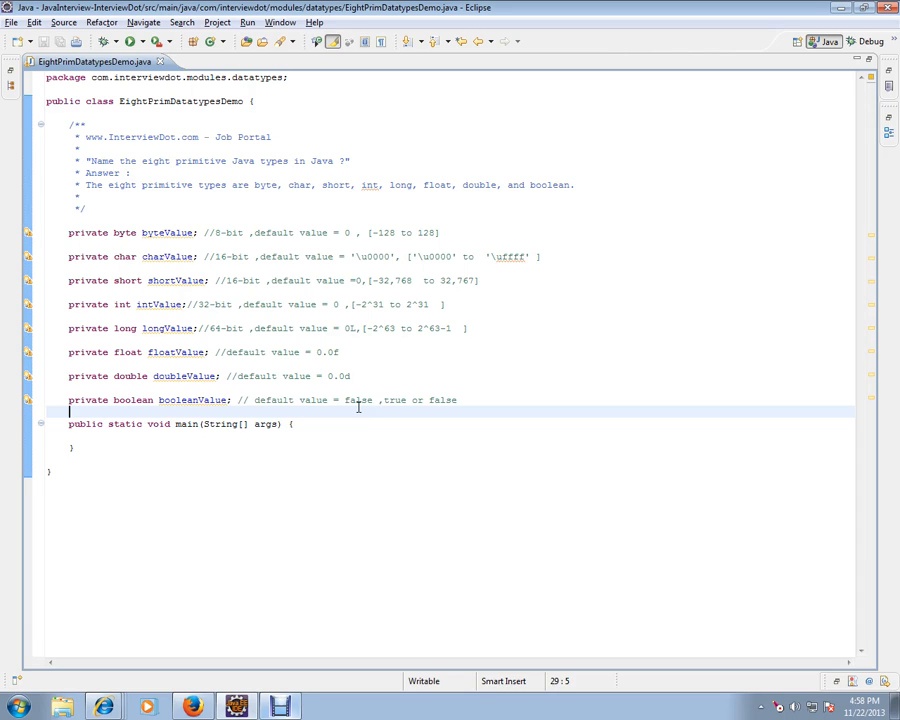
mouse_move(332, 464)
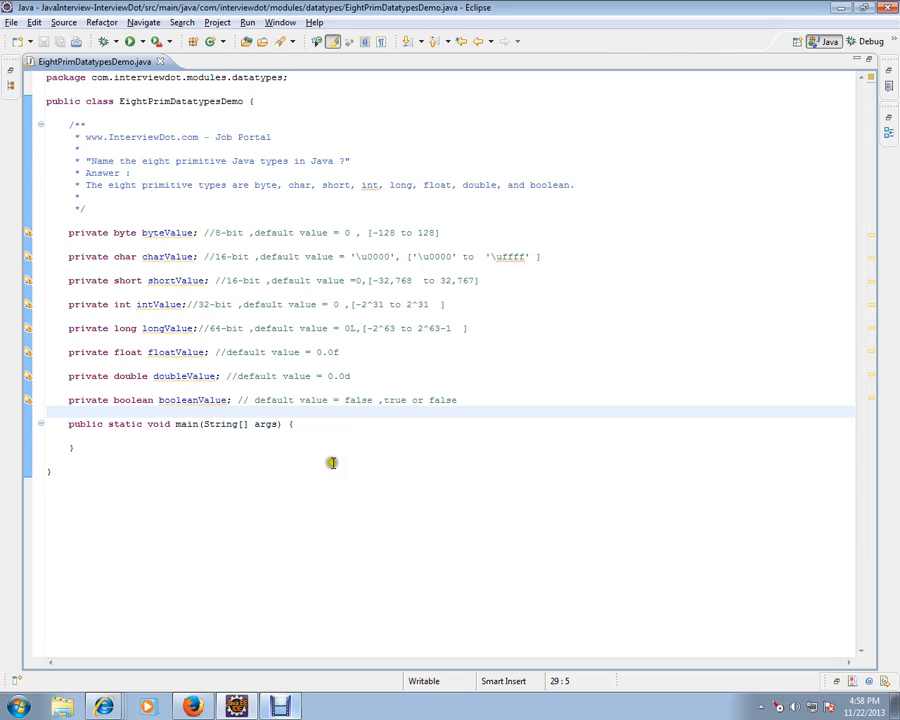